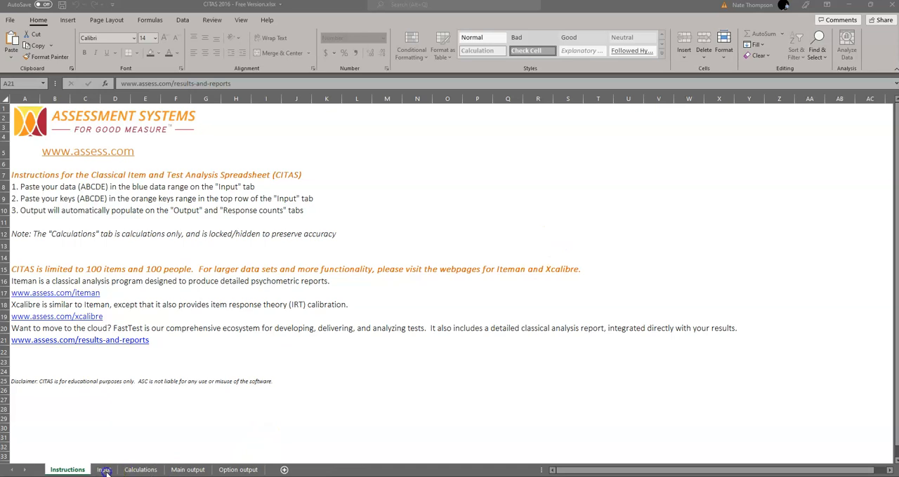
Step: Bring up the Input sheet listing examinee A–D answer strings and the answer key
click(103, 469)
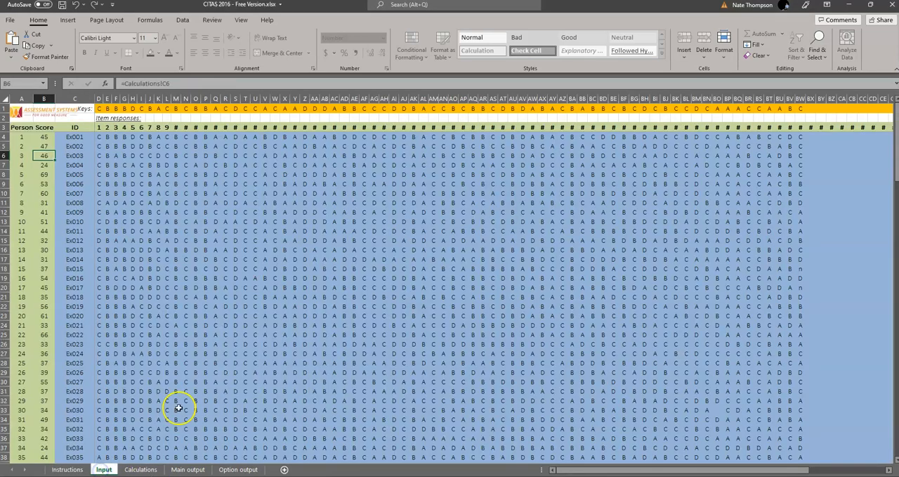
mouse_move(191, 402)
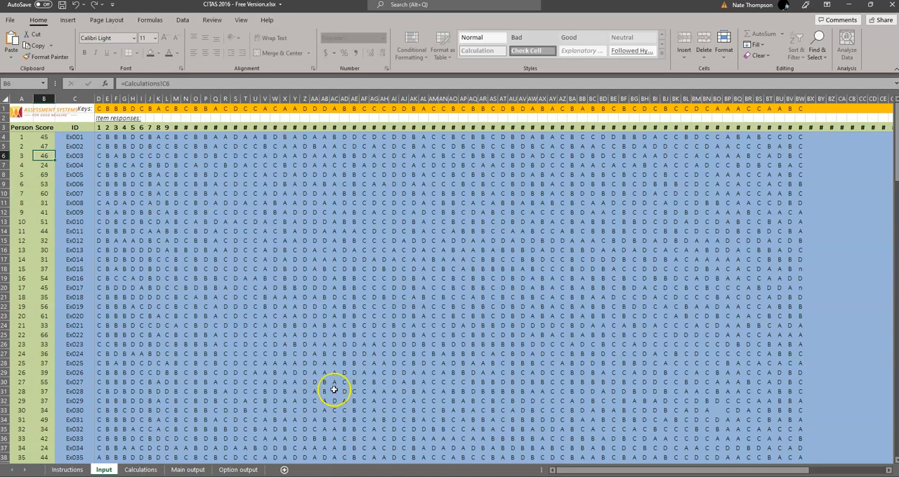
mouse_move(175, 174)
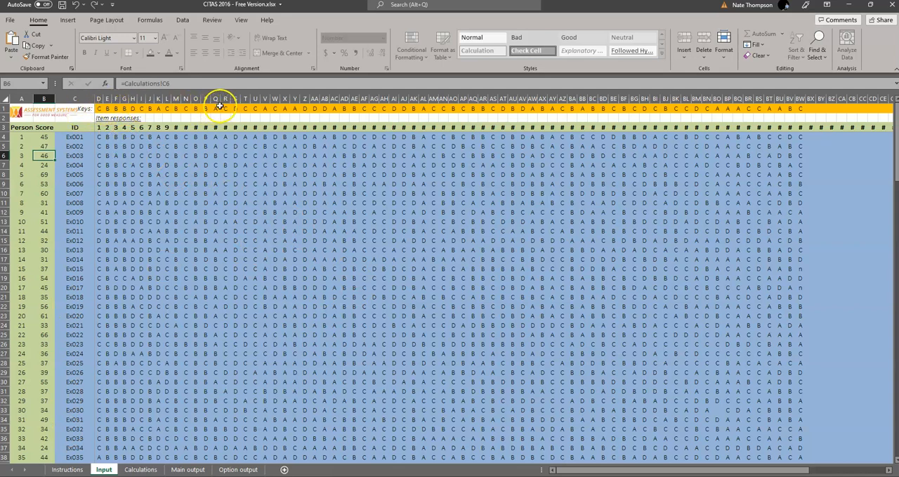
mouse_move(356, 295)
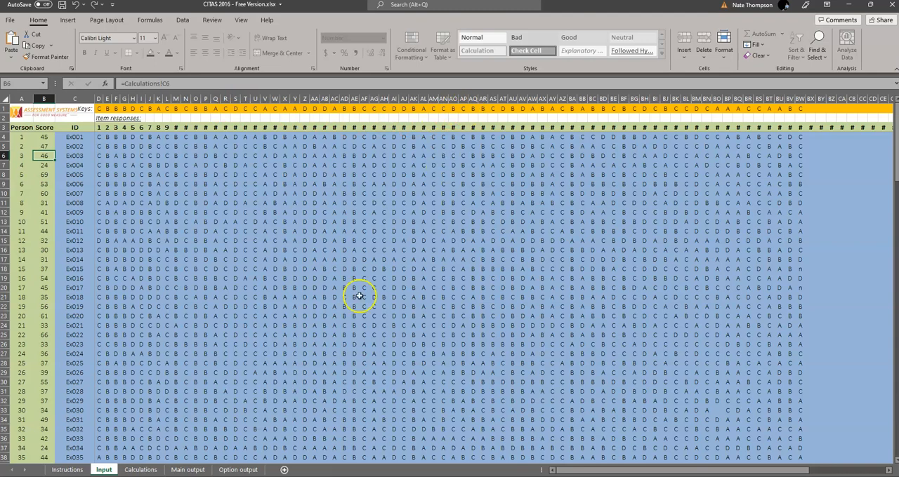
Step: Pass through the Calculations sheet to reach the Main output sheet of scores and item statistics
click(139, 469)
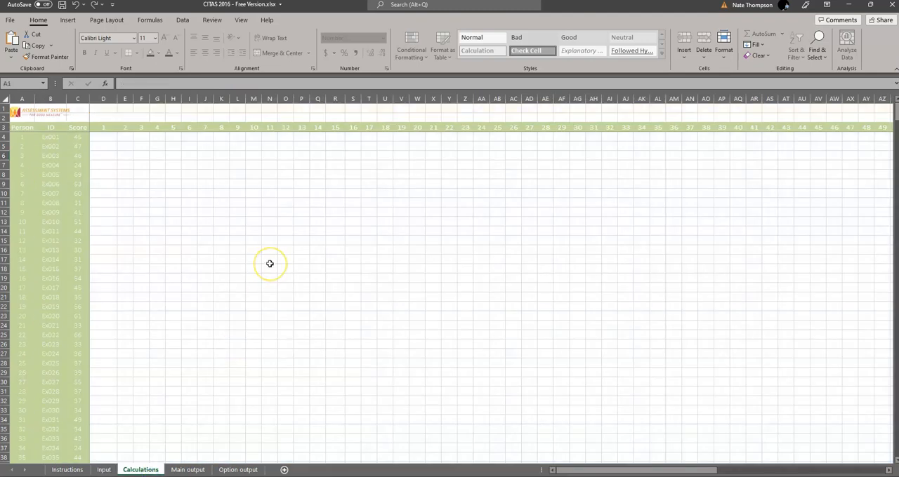
mouse_move(168, 406)
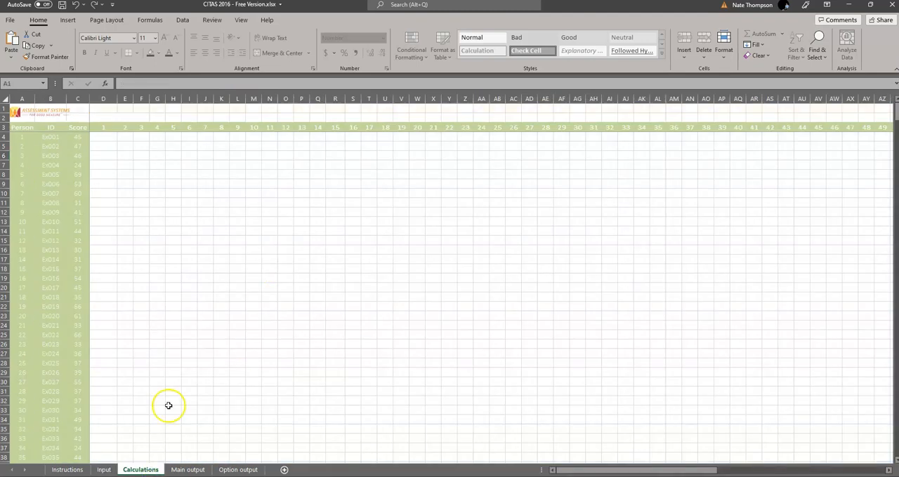
click(185, 469)
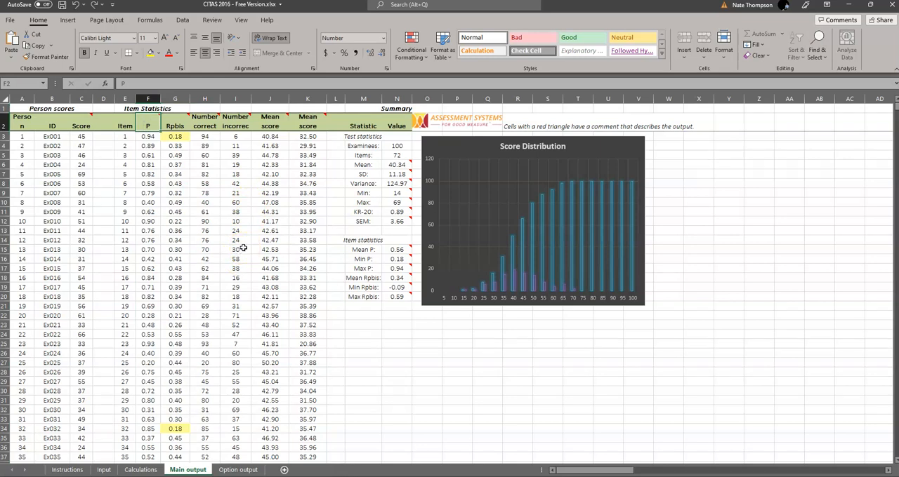
click(148, 134)
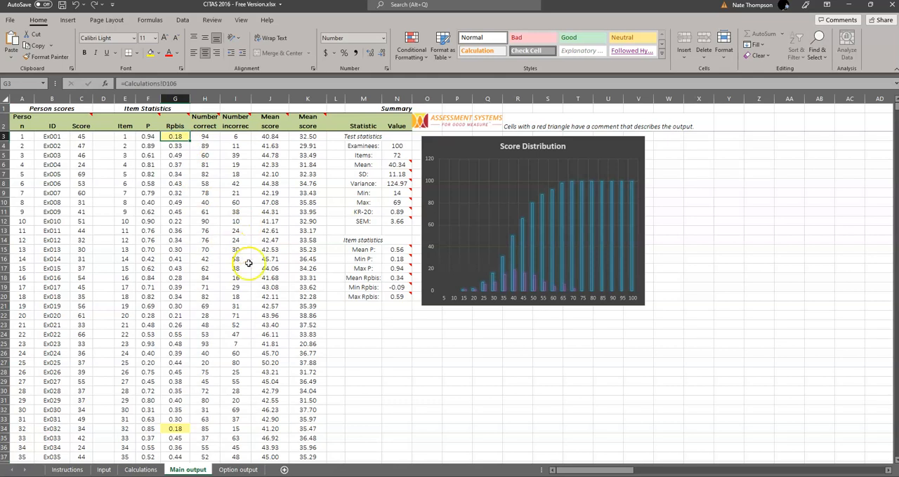
click(174, 155)
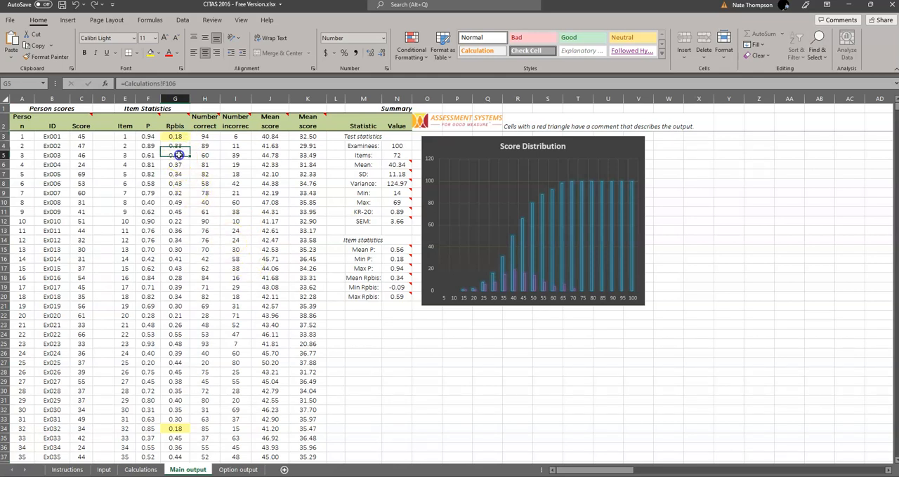
click(174, 211)
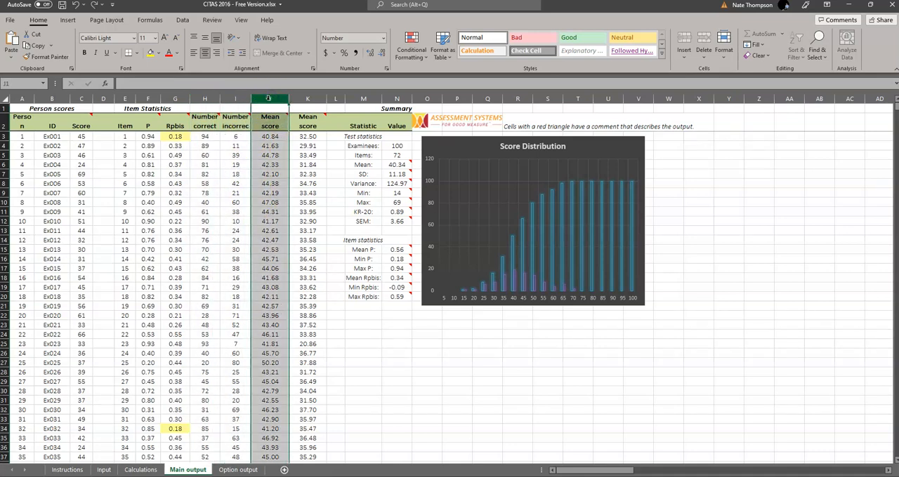
click(306, 98)
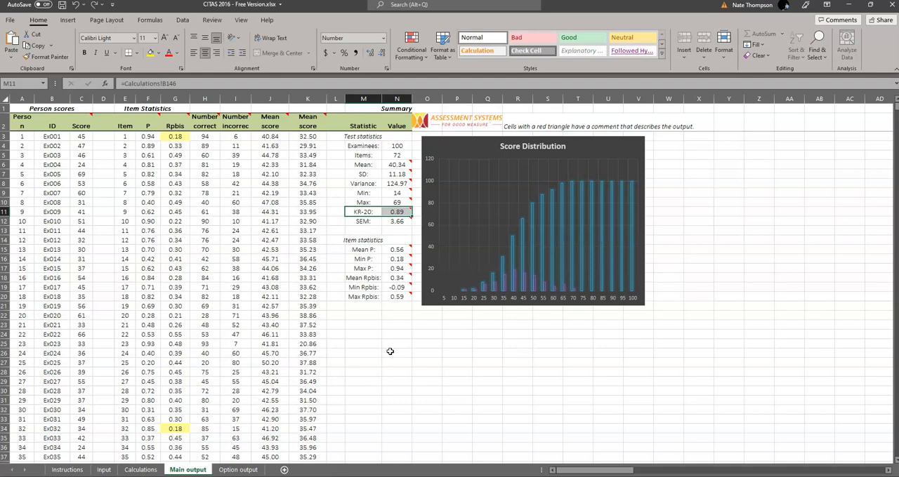
click(362, 222)
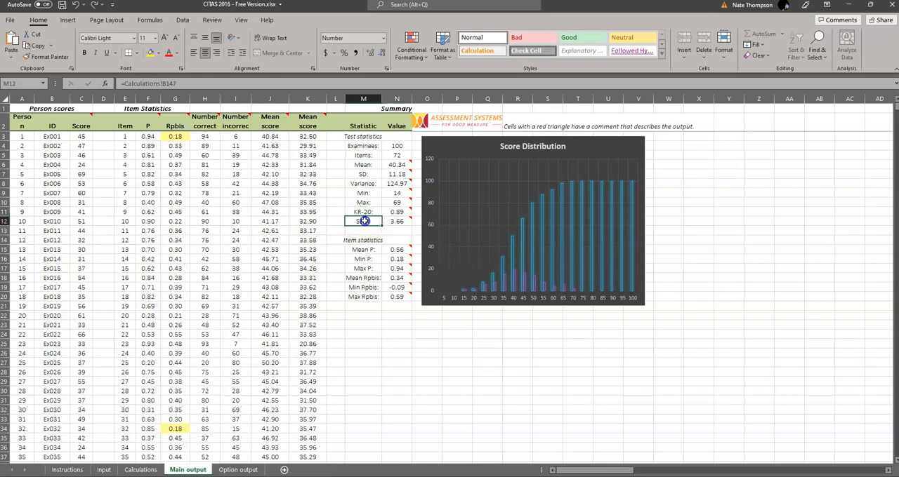
mouse_move(391, 222)
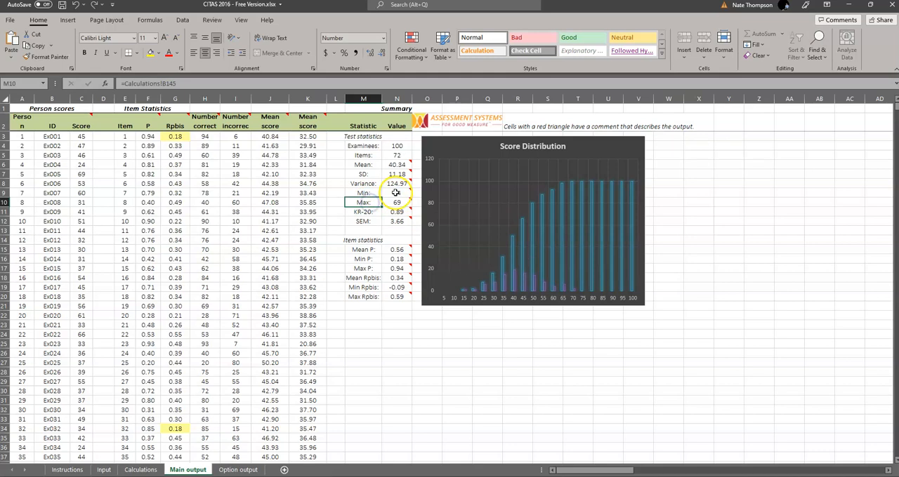
click(396, 174)
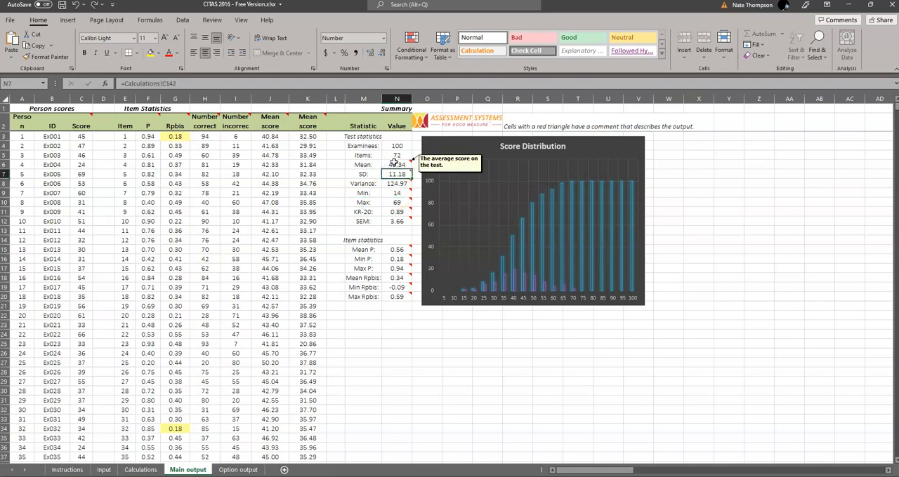
click(396, 164)
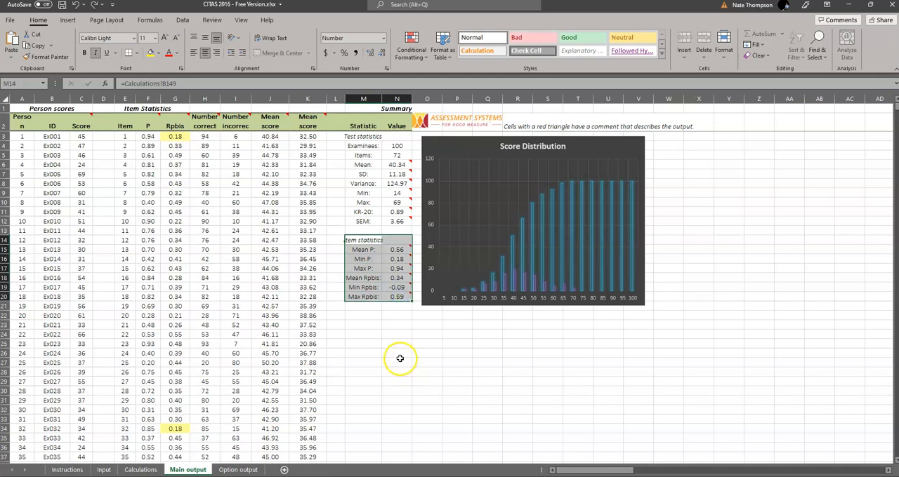
mouse_move(393, 352)
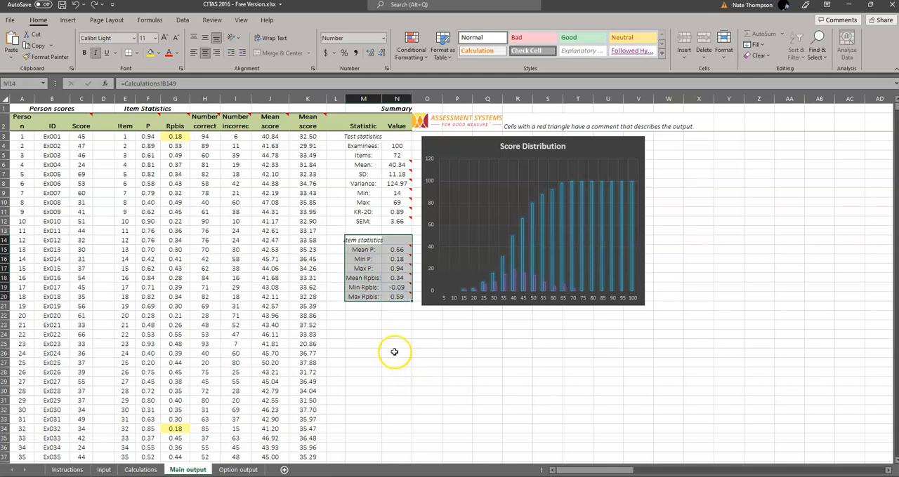
click(147, 108)
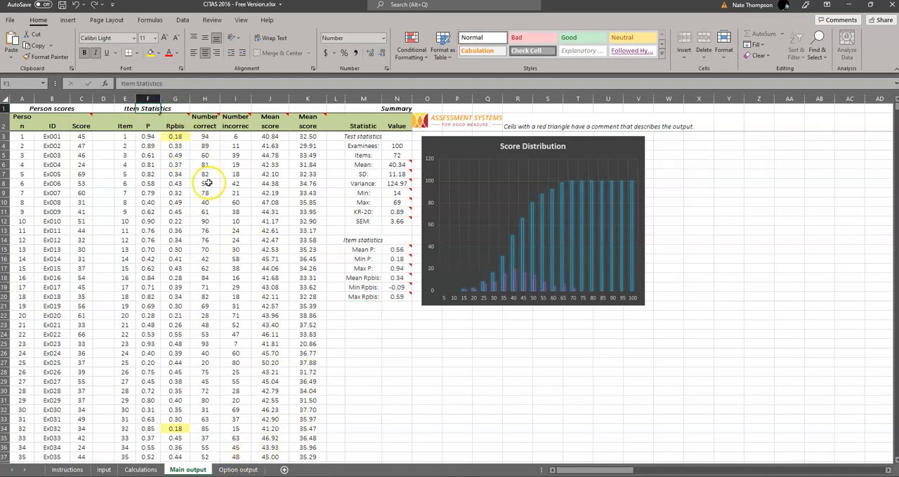
mouse_move(216, 188)
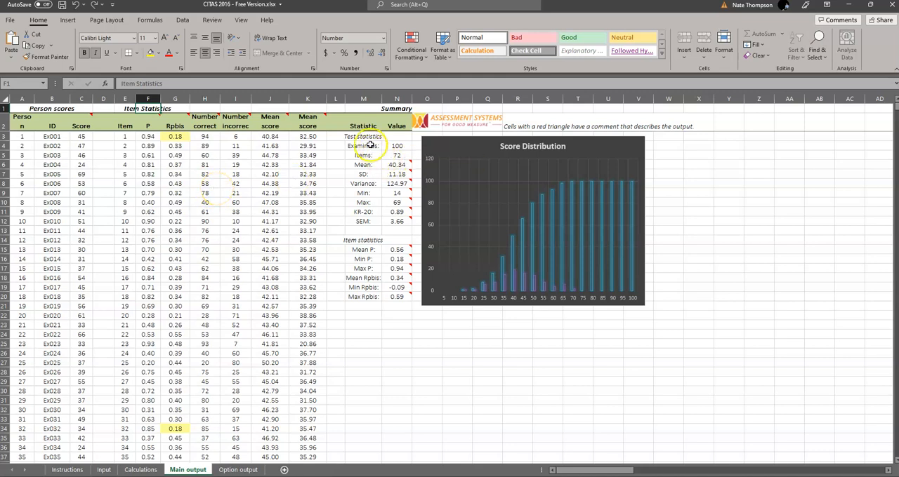
Step: Review the KR-20 explanation, then move to the Option output sheet of flagged option statistics
click(396, 212)
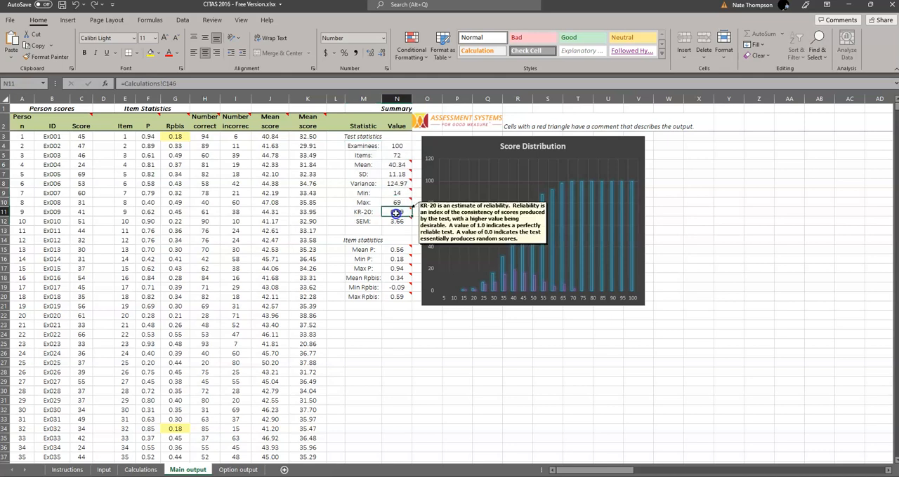
mouse_move(396, 258)
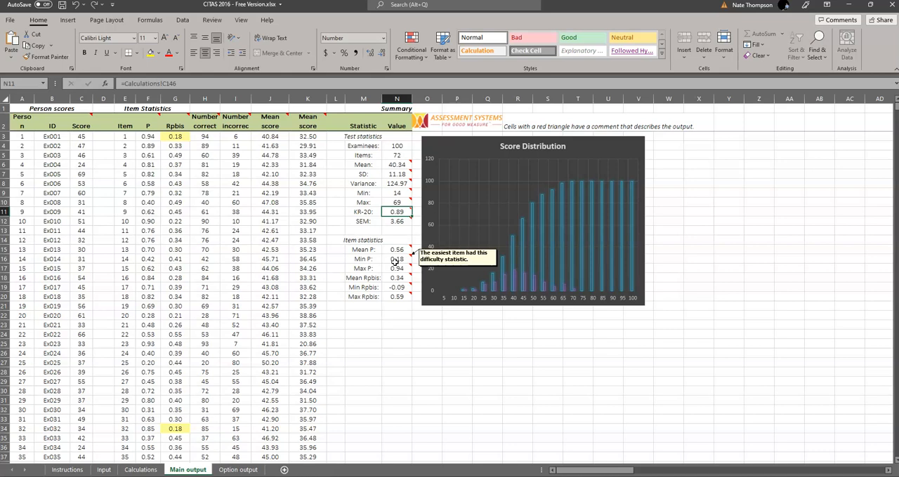
mouse_move(480, 356)
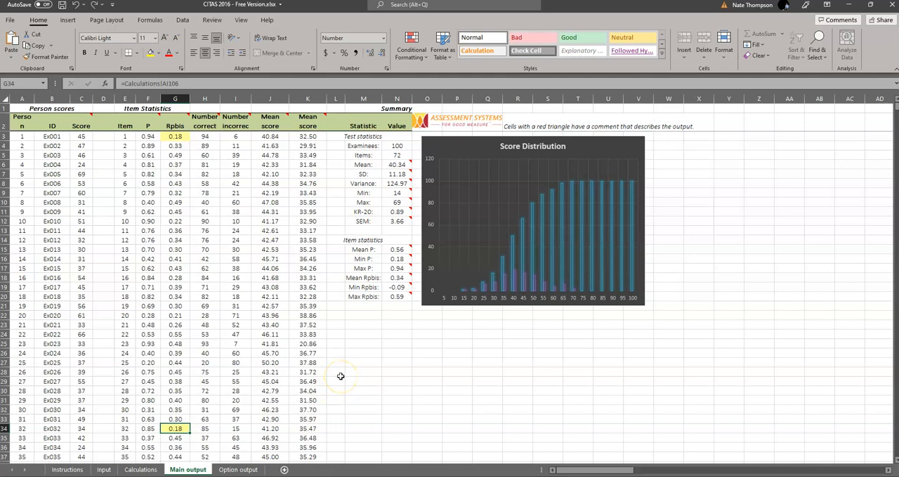
mouse_move(177, 146)
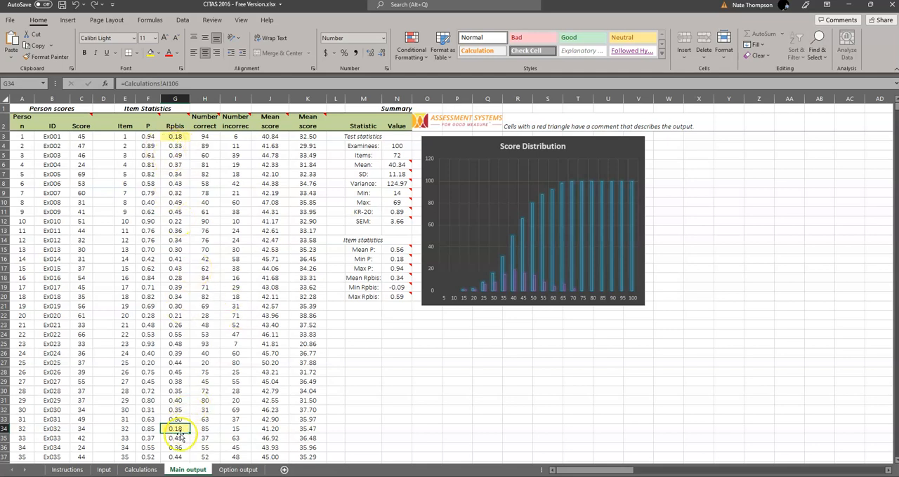
click(238, 470)
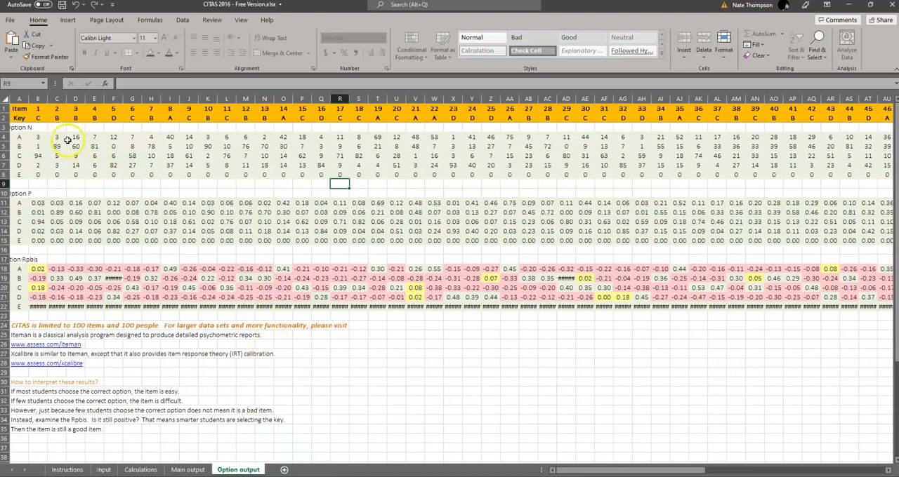
click(39, 108)
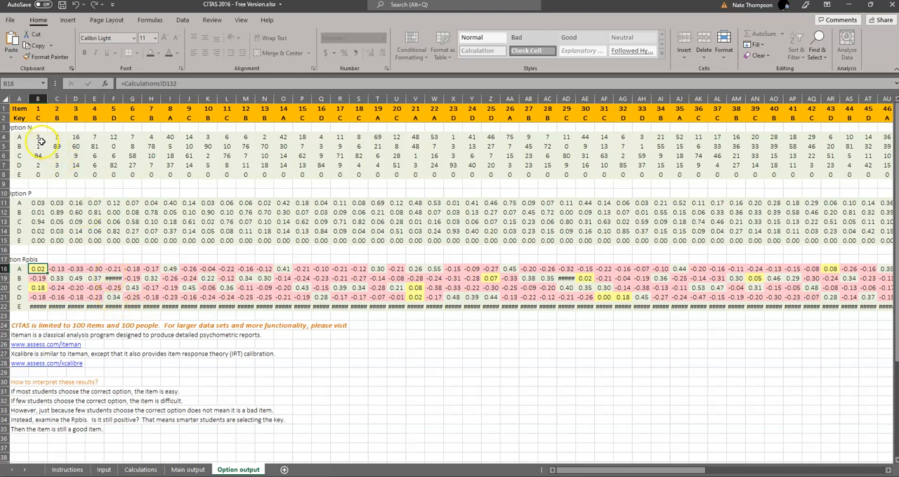
click(38, 136)
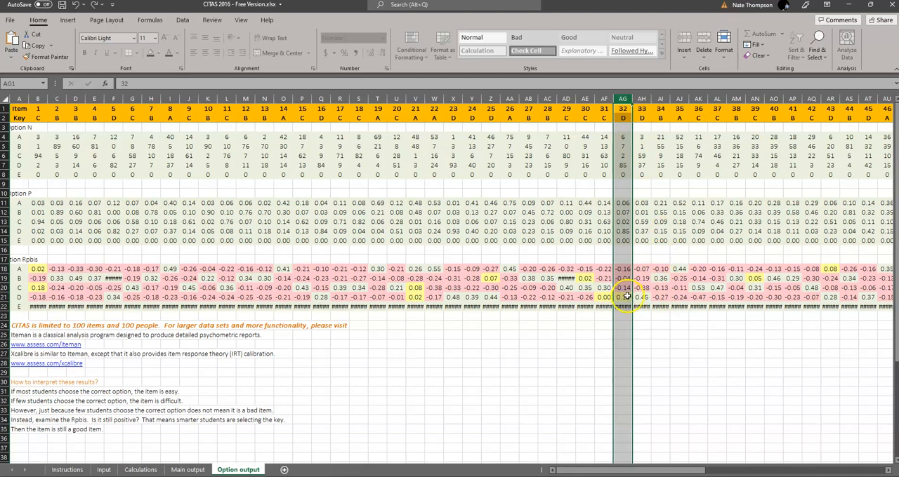
click(623, 268)
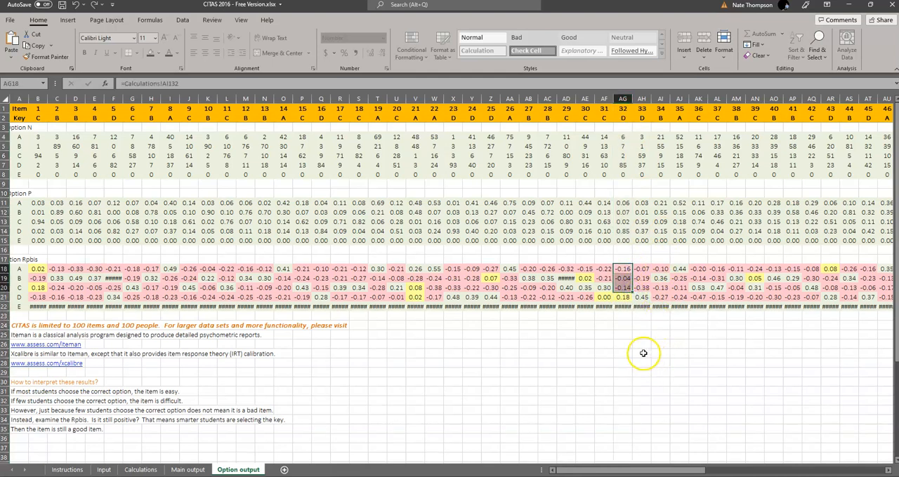
mouse_move(612, 343)
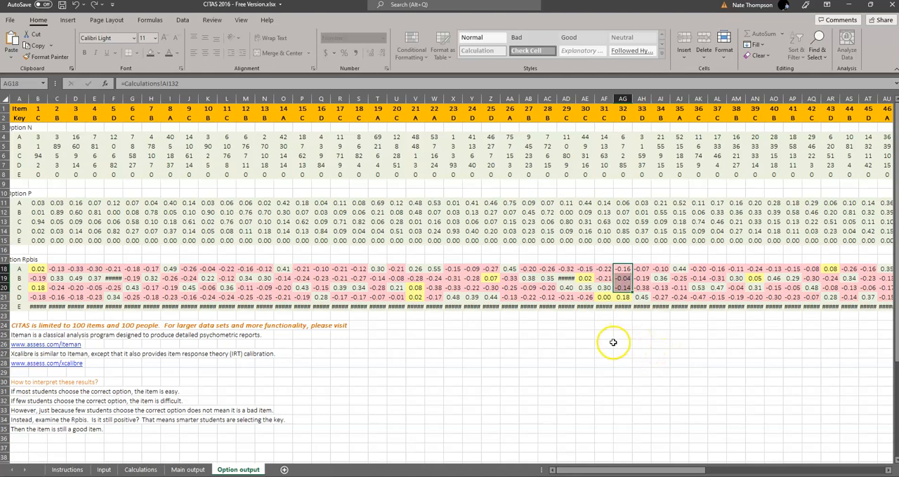